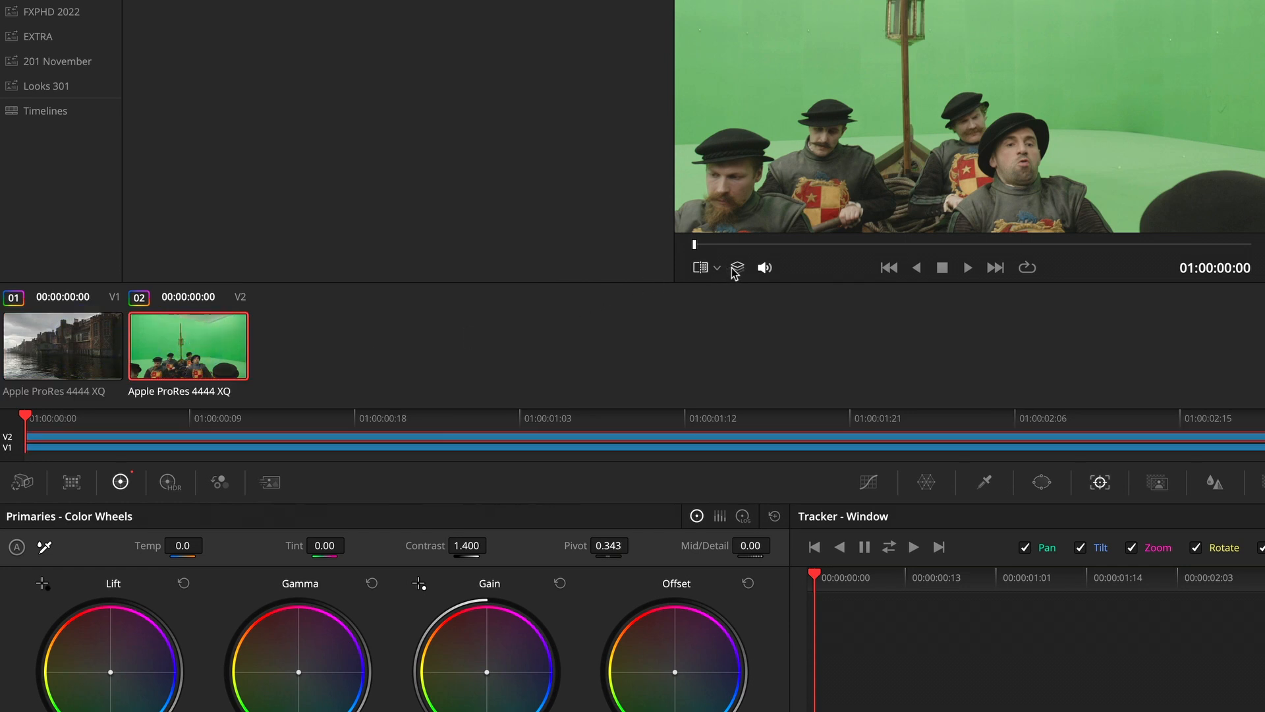
# Enable Unmix to view layers individually and select the V1 harbour background clip for grading.
pyautogui.click(736, 267)
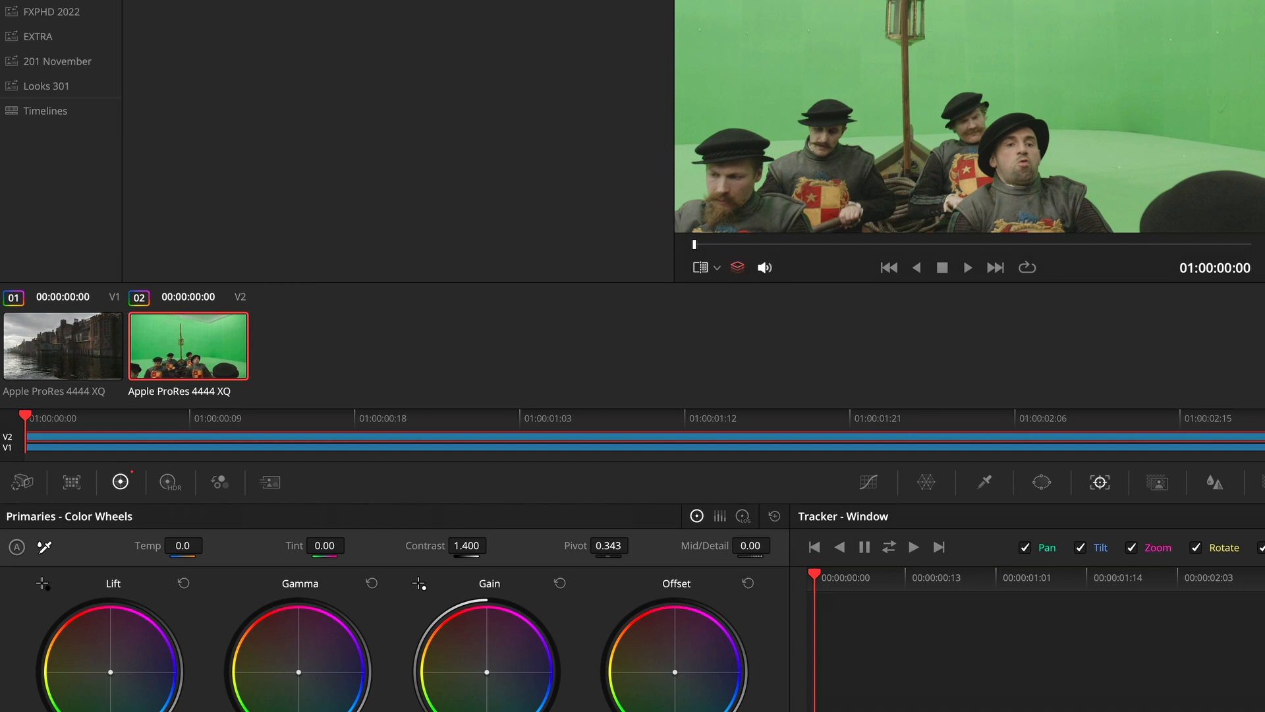
pyautogui.click(62, 346)
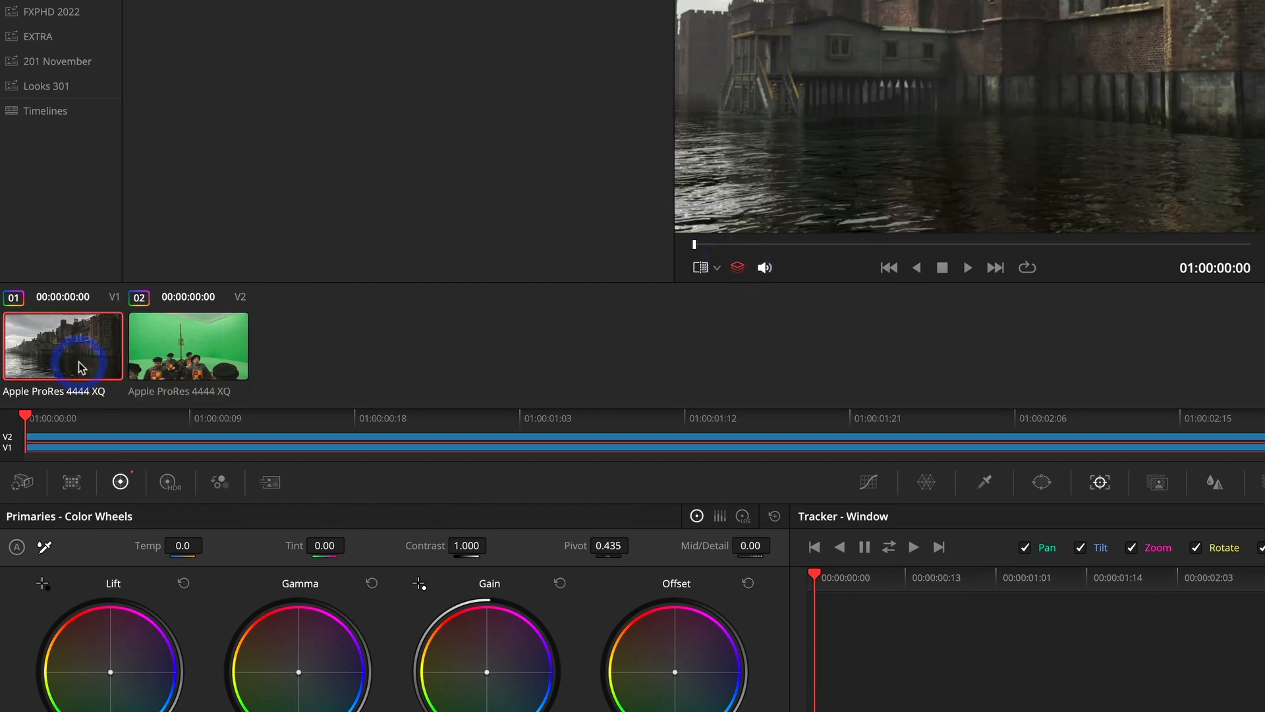